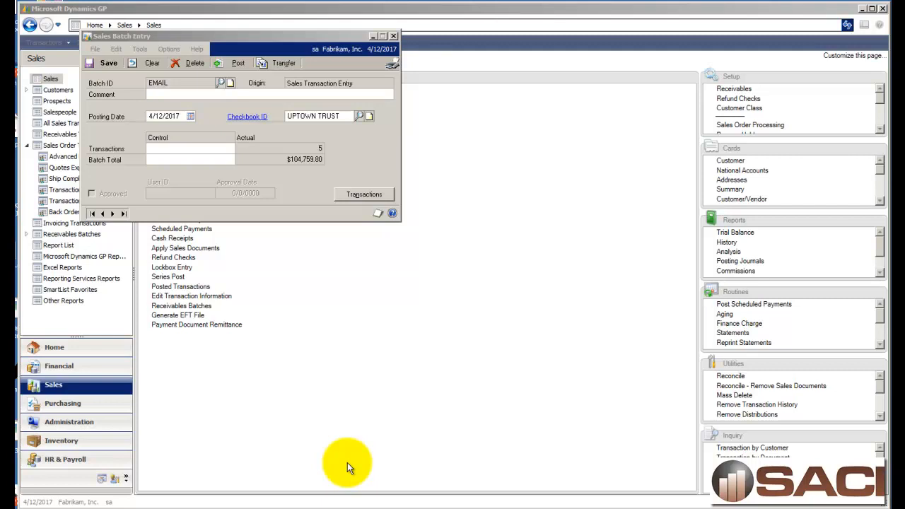
{"action": "mouse_move", "coordinate": [148, 101]}
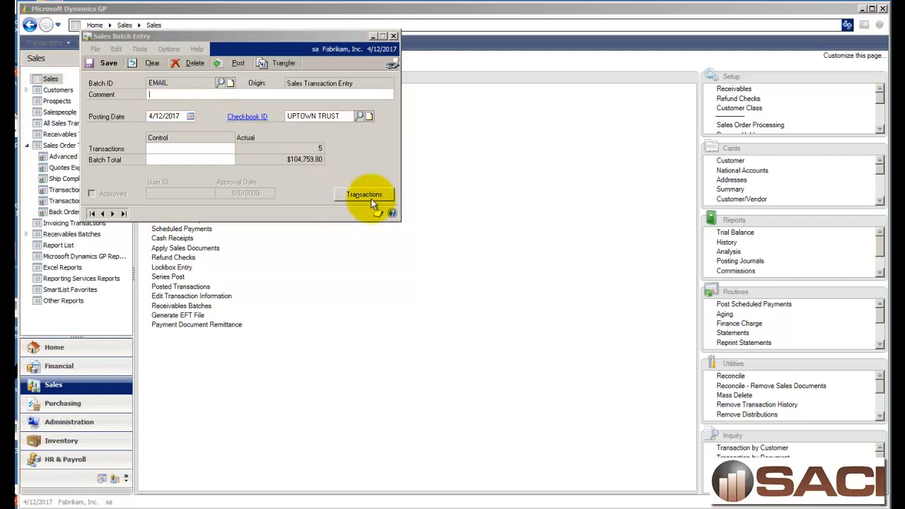
Step: Open order ORDST2230 for Baker's Emporium from the EMAIL batch's transactions
{"action": "left_click", "coordinate": [364, 194]}
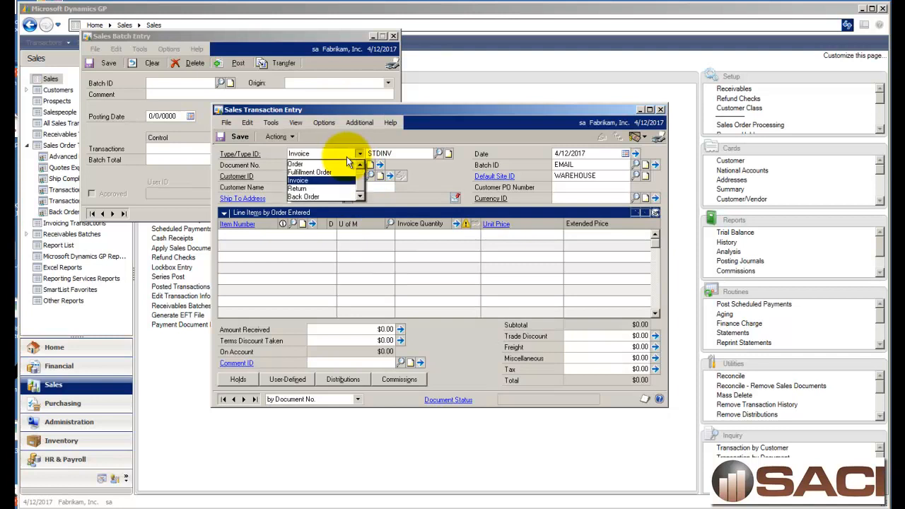
{"action": "left_click", "coordinate": [298, 164]}
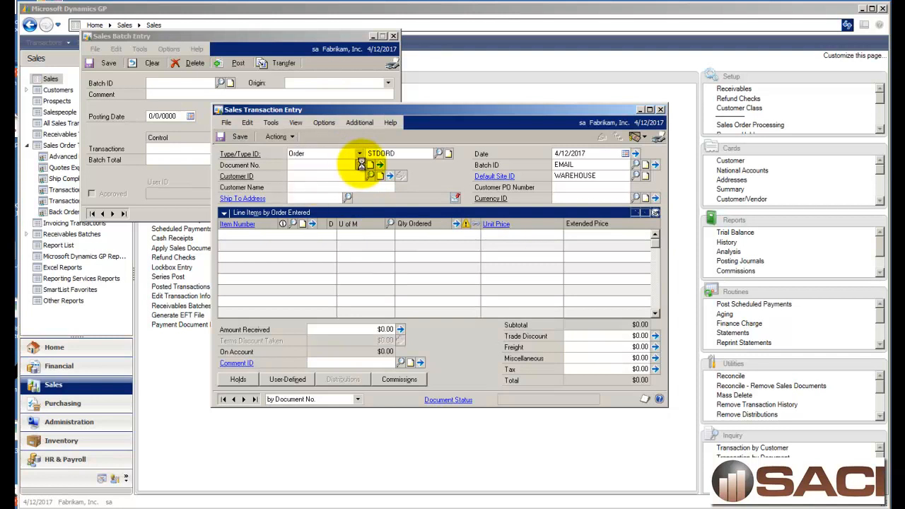
{"action": "left_click", "coordinate": [371, 165]}
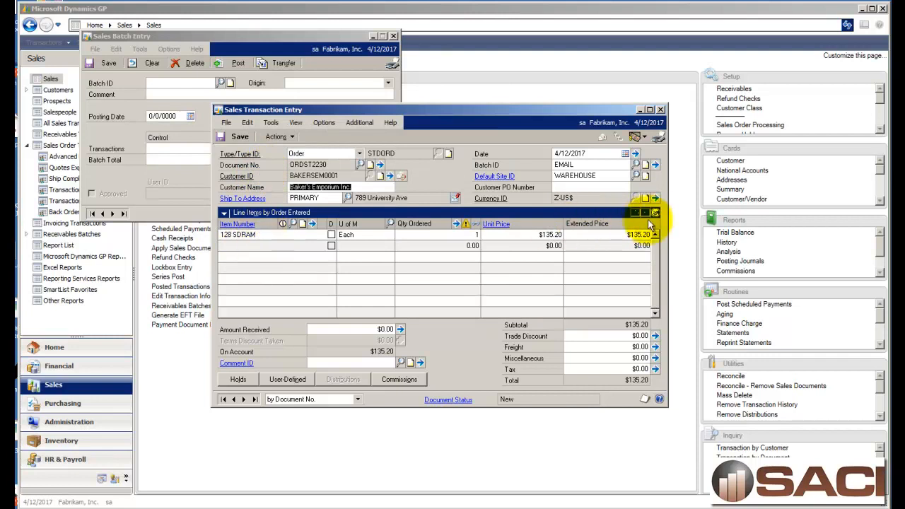
Step: Confirm the SDRAM line's requested ship date of 4/12/2014, then close order ORDST2230
{"action": "left_click", "coordinate": [644, 213]}
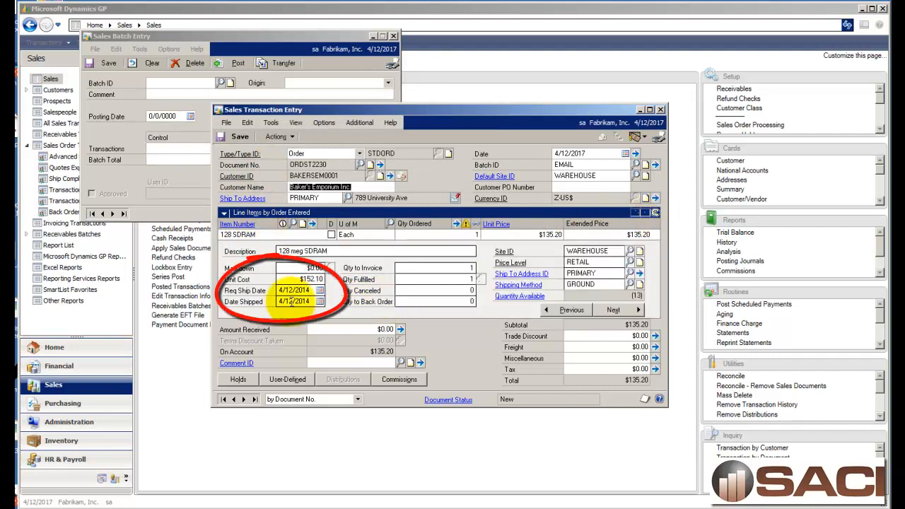
{"action": "left_click", "coordinate": [294, 301]}
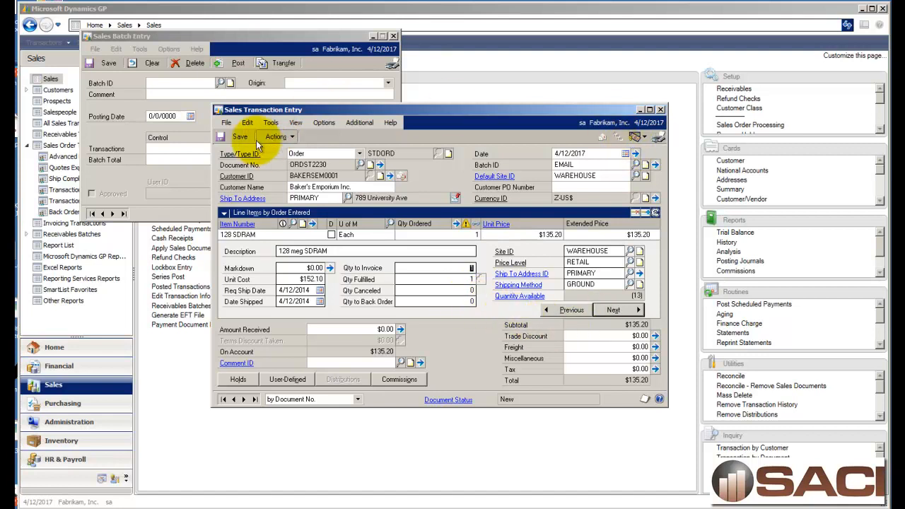
{"action": "left_click", "coordinate": [661, 108]}
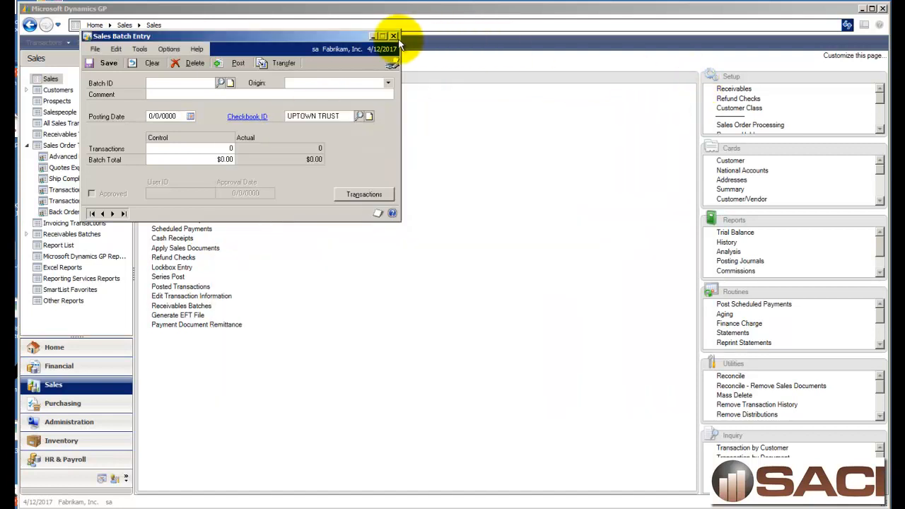
Step: Close the empty sales batch and start a multiple orders-to-invoices transfer
{"action": "left_click", "coordinate": [394, 36]}
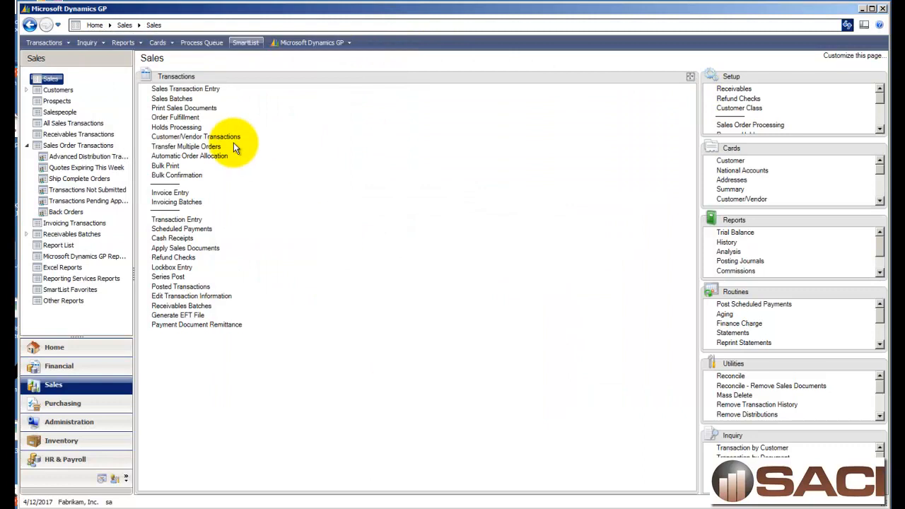
{"action": "mouse_move", "coordinate": [186, 146]}
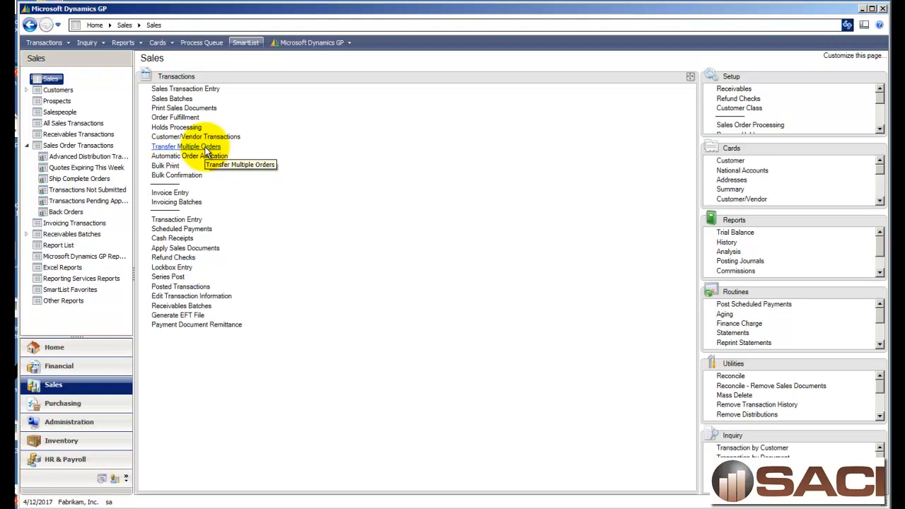
{"action": "left_click", "coordinate": [185, 146]}
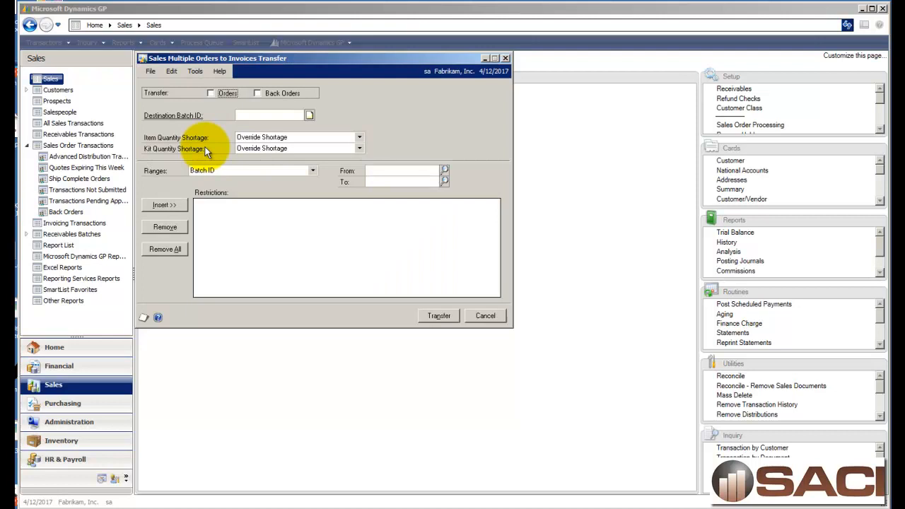
{"action": "mouse_move", "coordinate": [188, 83]}
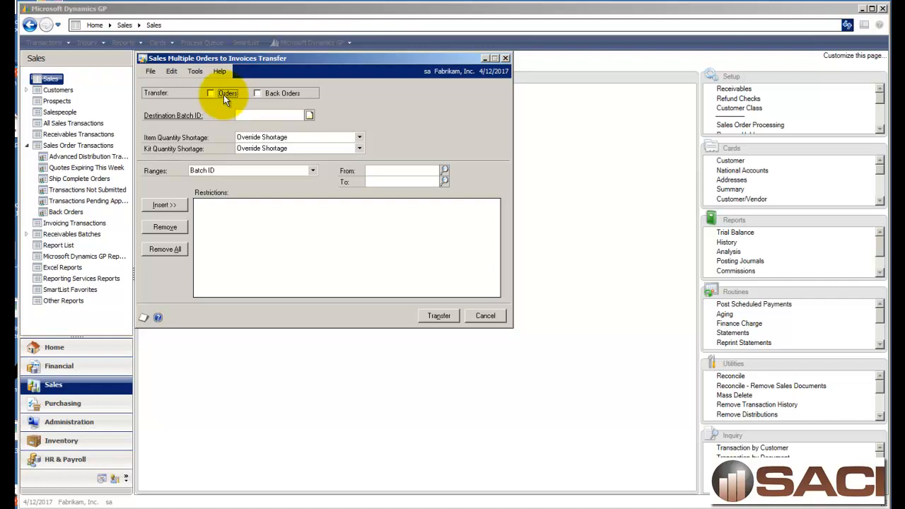
Step: Include orders in the transfer with new destination batch APRIL 2014
{"action": "left_click", "coordinate": [211, 92]}
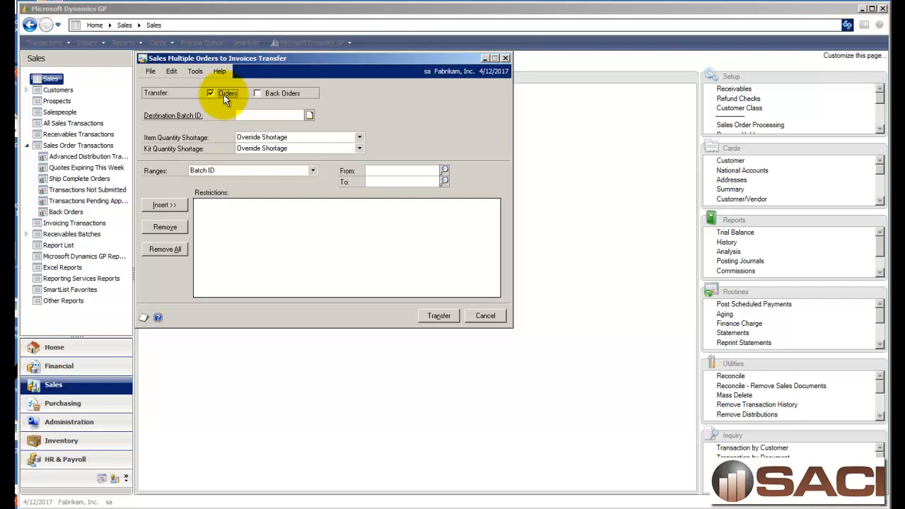
{"action": "left_click", "coordinate": [262, 115]}
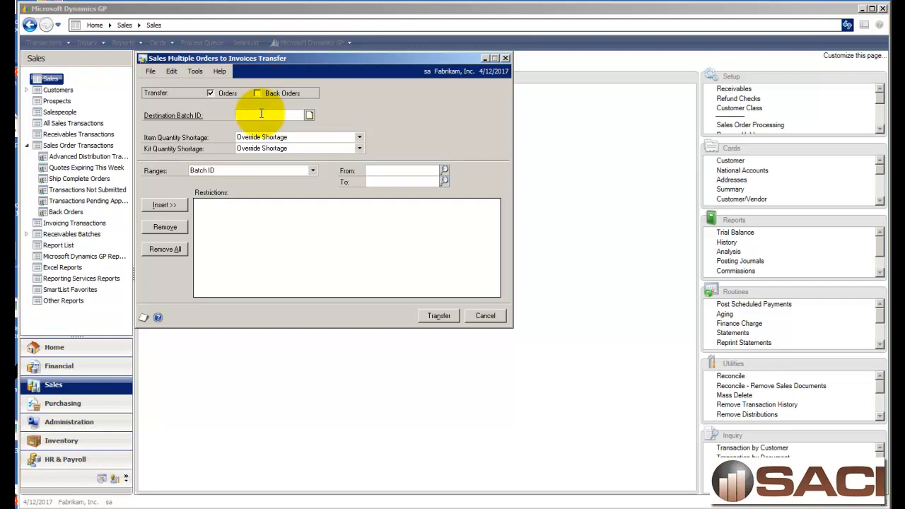
{"action": "type", "text": "API"}
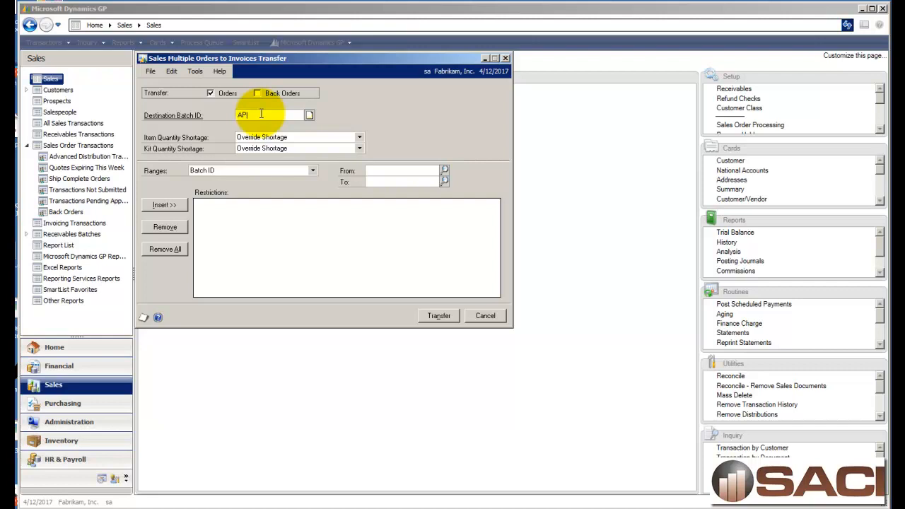
{"action": "type", "text": "APRIL 2014"}
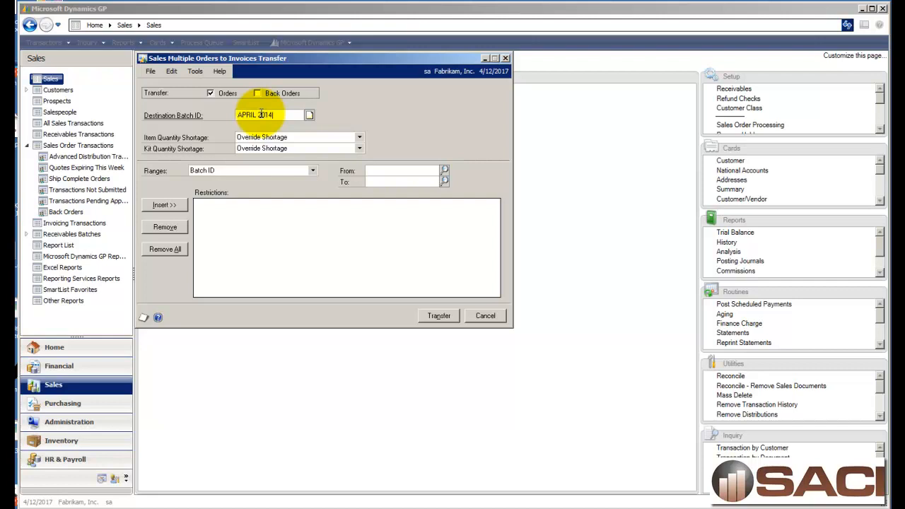
{"action": "left_click", "coordinate": [309, 115]}
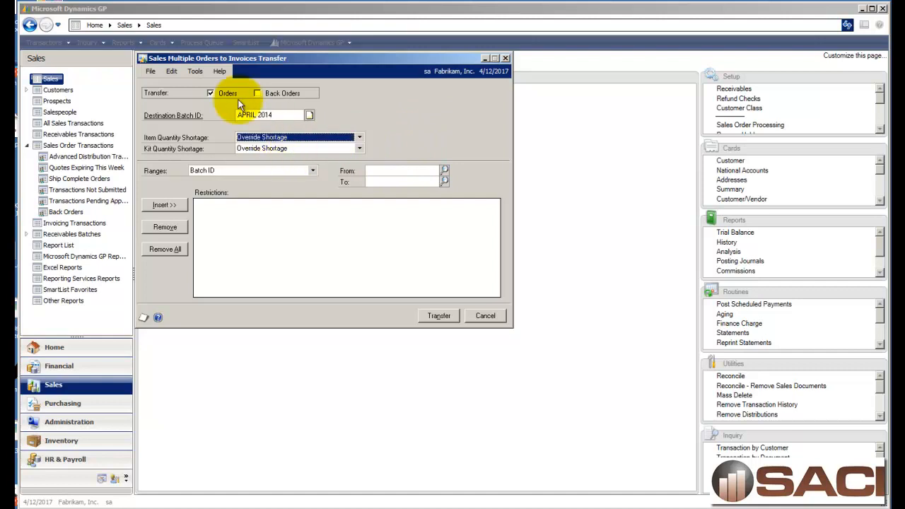
Step: Override shortages, restrict line requested ship dates to 4/1/2014–4/30/2014, and run the transfer
{"action": "left_click", "coordinate": [359, 137]}
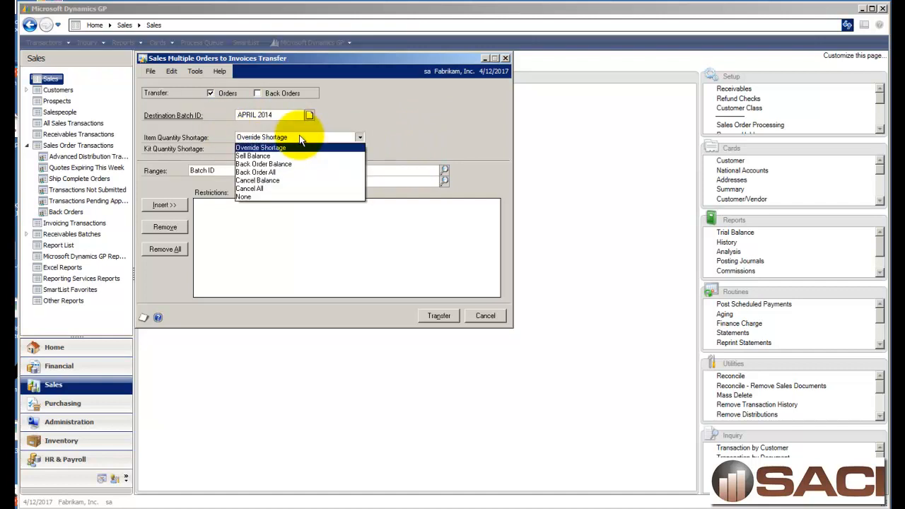
{"action": "left_click", "coordinate": [261, 147]}
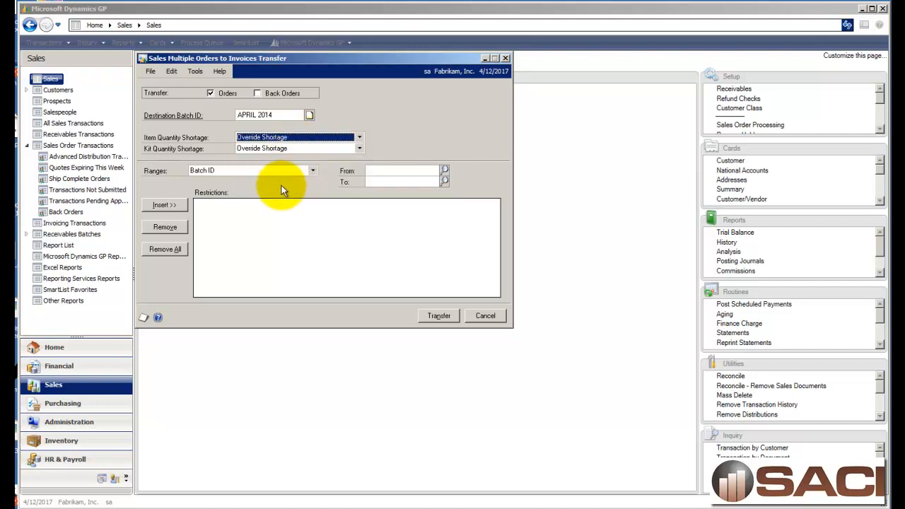
{"action": "left_click", "coordinate": [313, 170]}
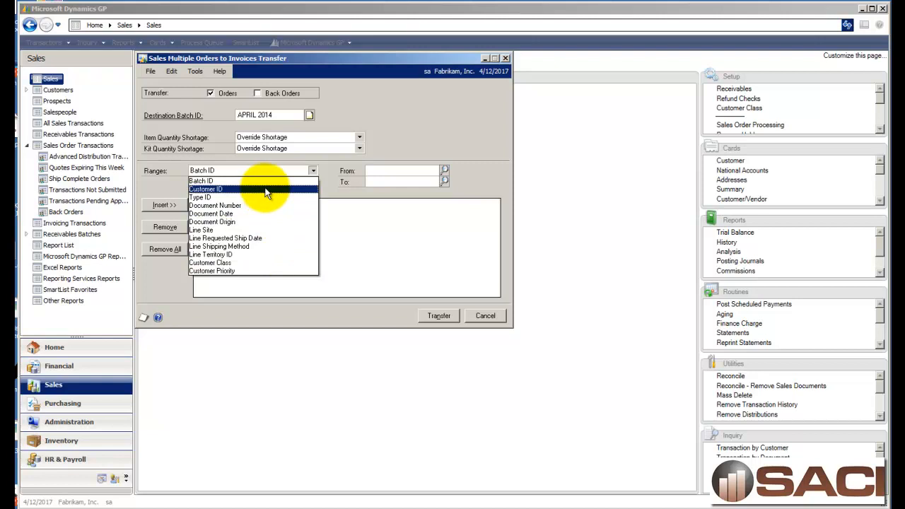
{"action": "mouse_move", "coordinate": [259, 197]}
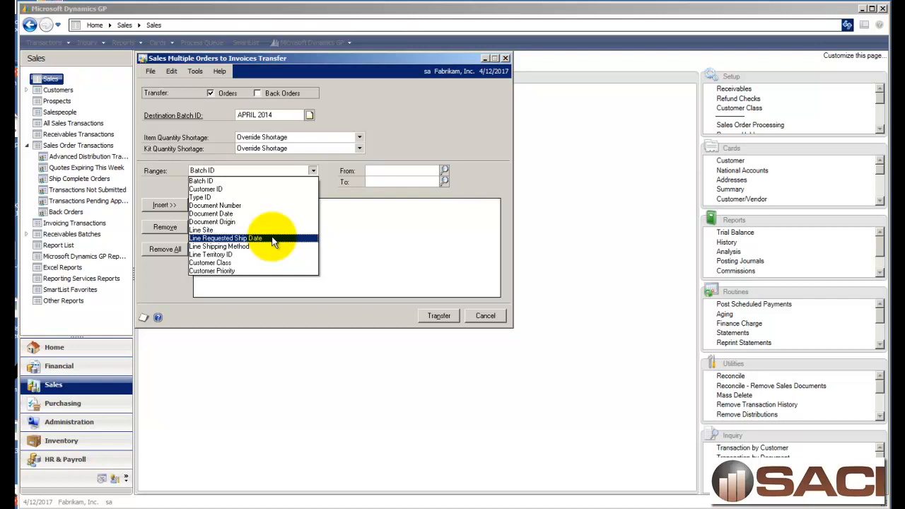
{"action": "left_click", "coordinate": [225, 239]}
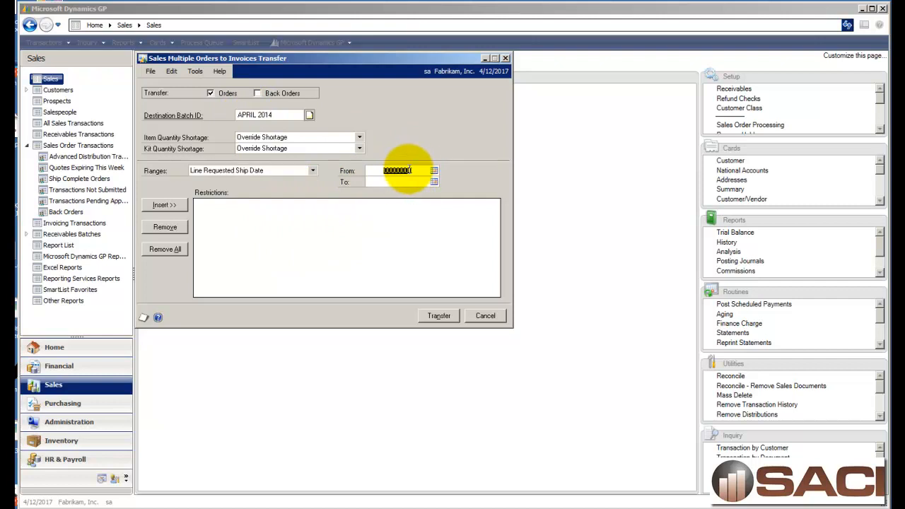
{"action": "type", "text": "4/1/2017"}
{"action": "left_click", "coordinate": [399, 182]}
{"action": "type", "text": "4/30/2017"}
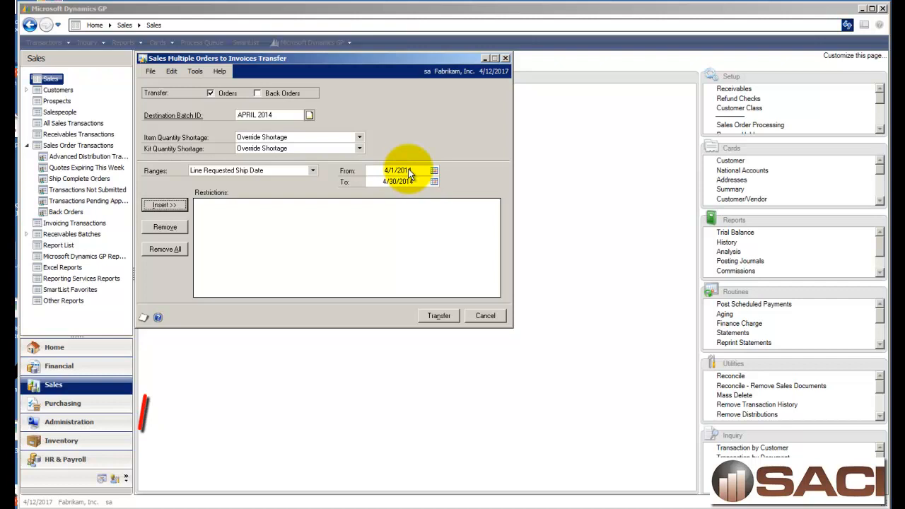
{"action": "left_click", "coordinate": [164, 204]}
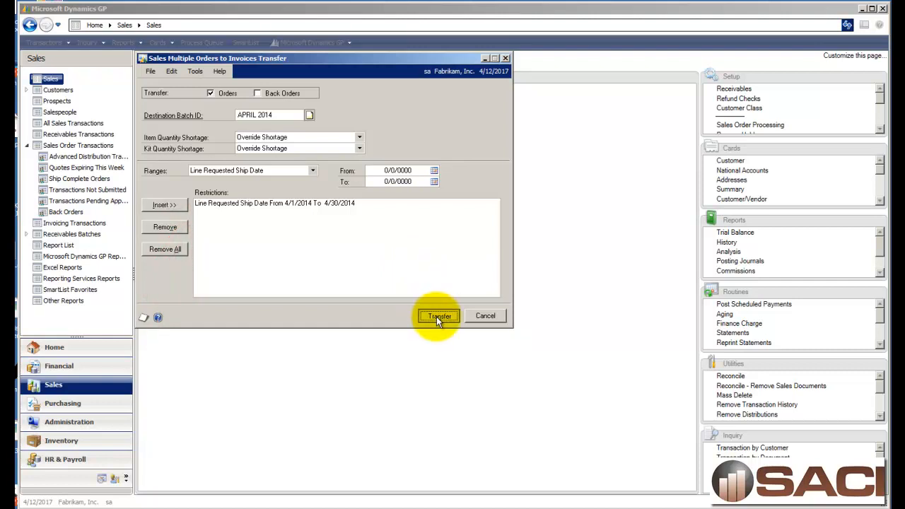
{"action": "left_click", "coordinate": [439, 315]}
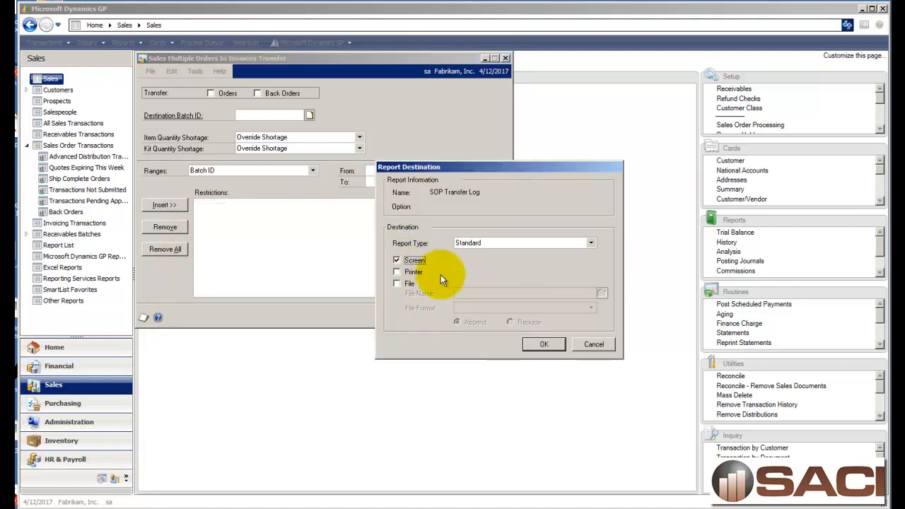
Step: View the transfer log on screen: ORDST2229, 2230, 2235 became invoices STDINV2277–2279
{"action": "left_click", "coordinate": [544, 344]}
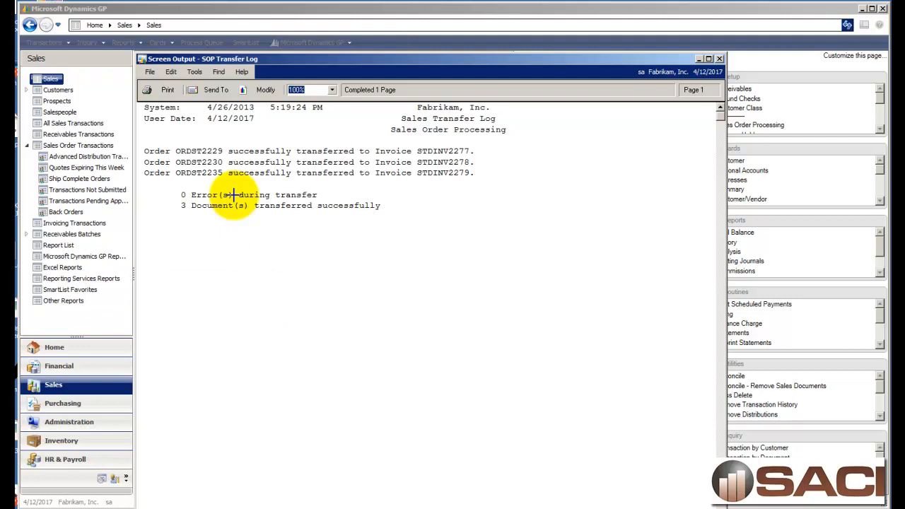
{"action": "mouse_move", "coordinate": [282, 200]}
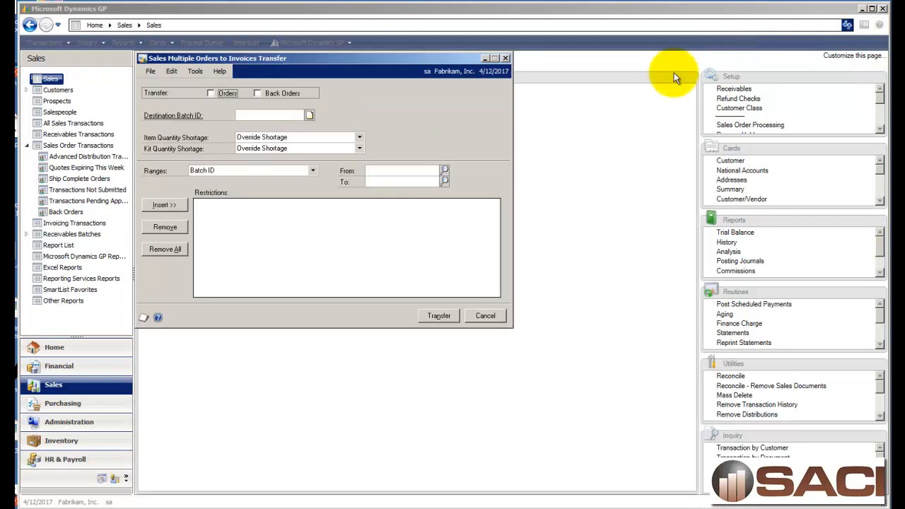
Step: Show batch APRIL 2014 with 4 transactions totaling $79,727.86 and cancel the transfer window
{"action": "left_click", "coordinate": [309, 115]}
{"action": "type", "text": "APRIL 2014"}
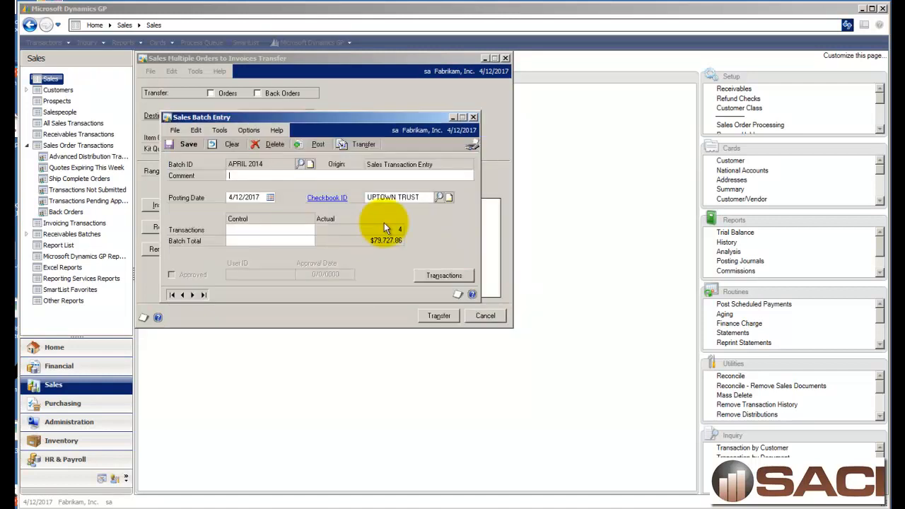
{"action": "mouse_move", "coordinate": [466, 119]}
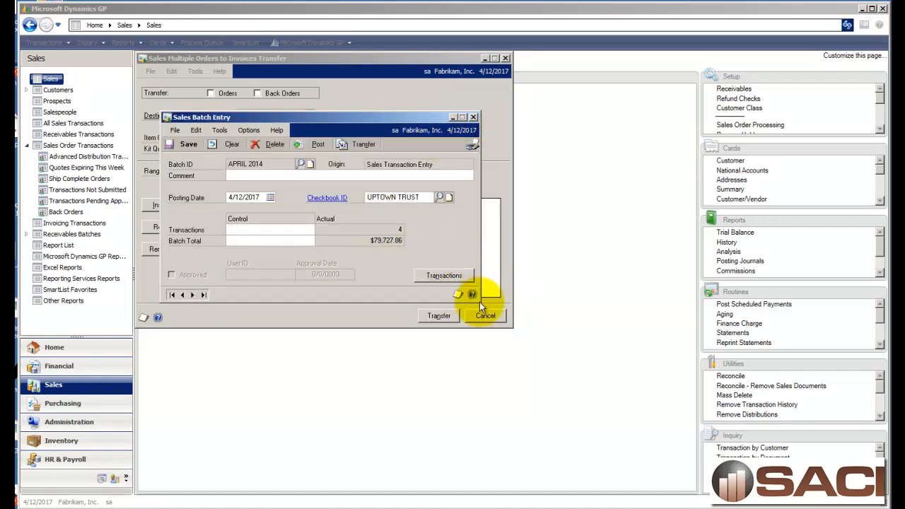
{"action": "left_click", "coordinate": [485, 315]}
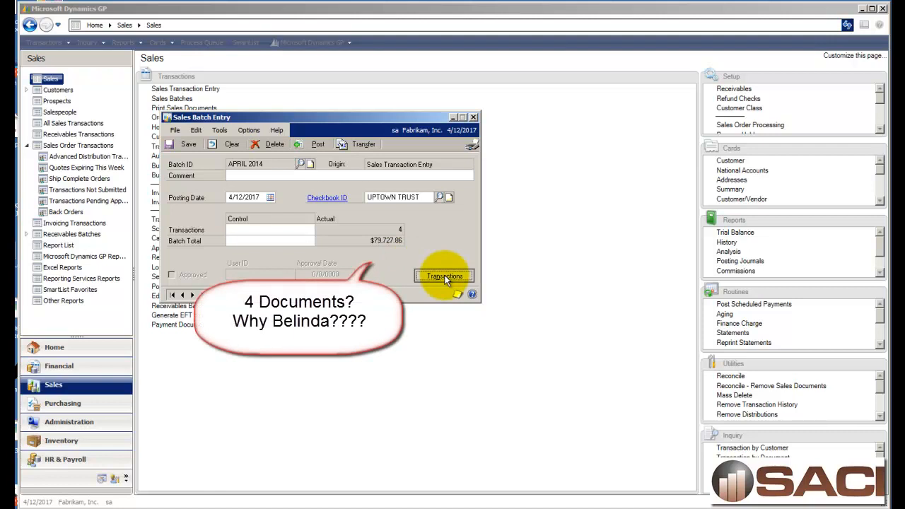
Step: Open order ORDST2229 for Alton Manufacturing ($43,982.01) from the APRIL 2014 batch
{"action": "left_click", "coordinate": [444, 276]}
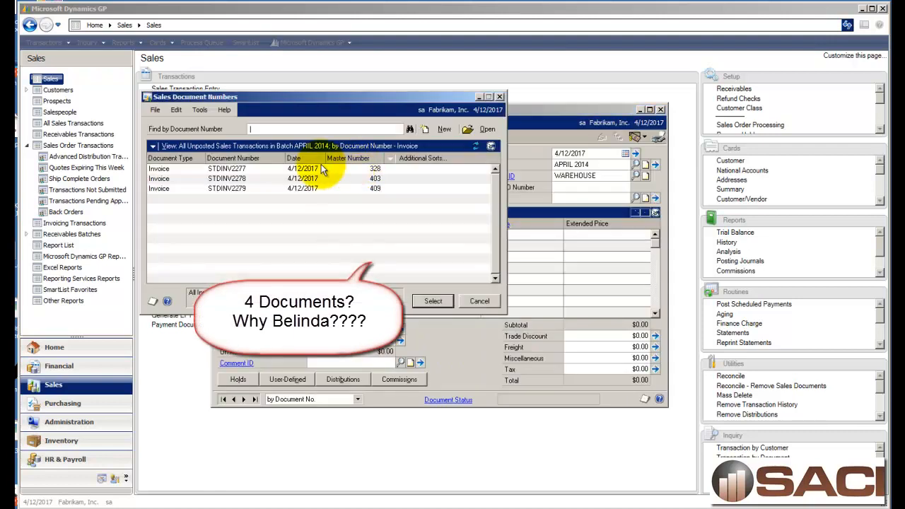
{"action": "left_click", "coordinate": [318, 189]}
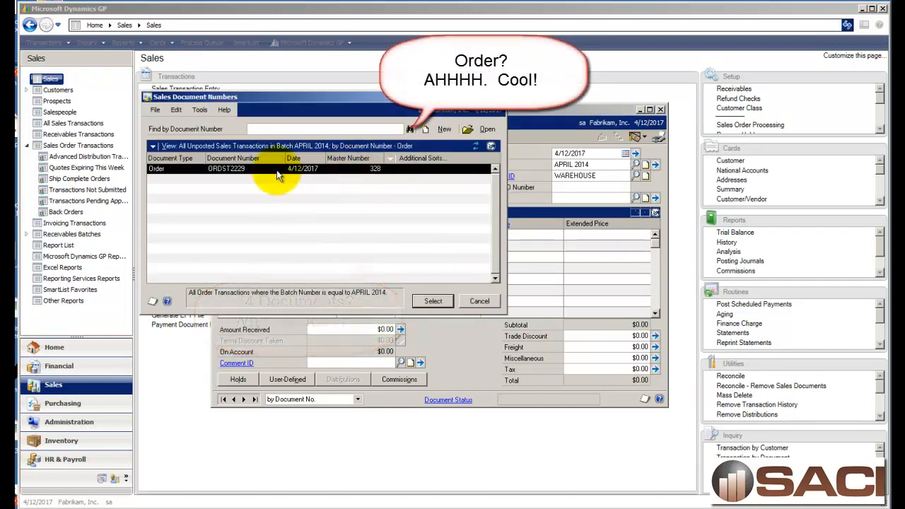
{"action": "left_click", "coordinate": [432, 300]}
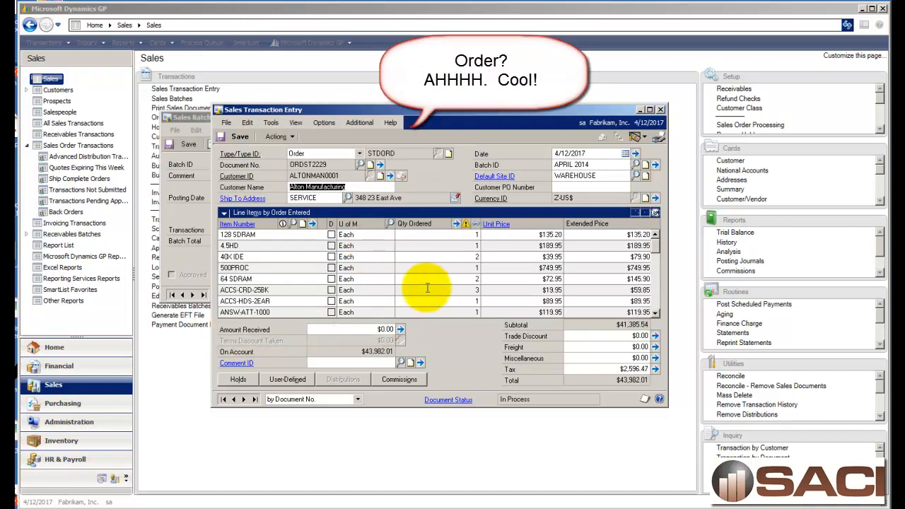